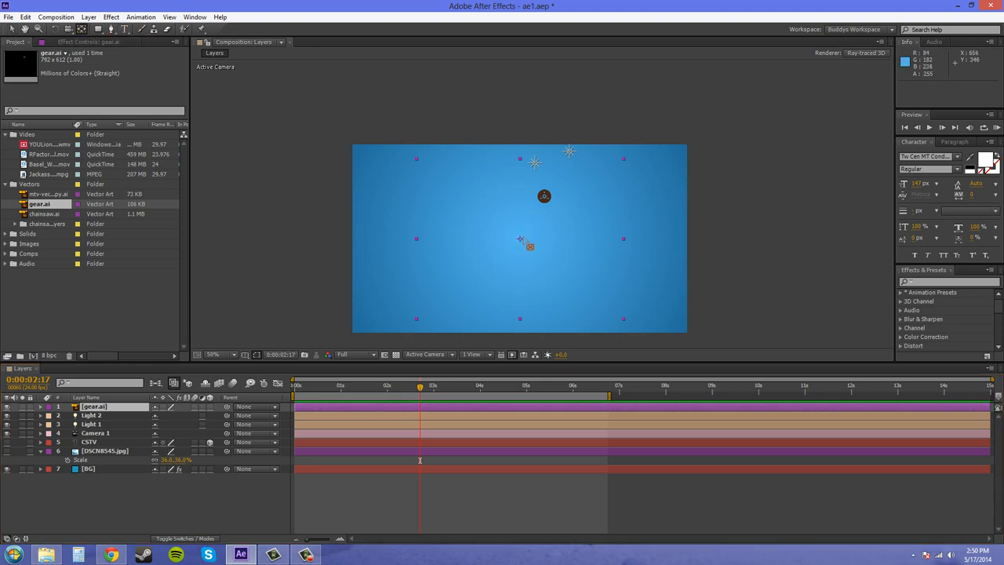
Step: Scale gear.ai up to about 630% and set the viewer magnification to 100%
drag(529, 244, 547, 209)
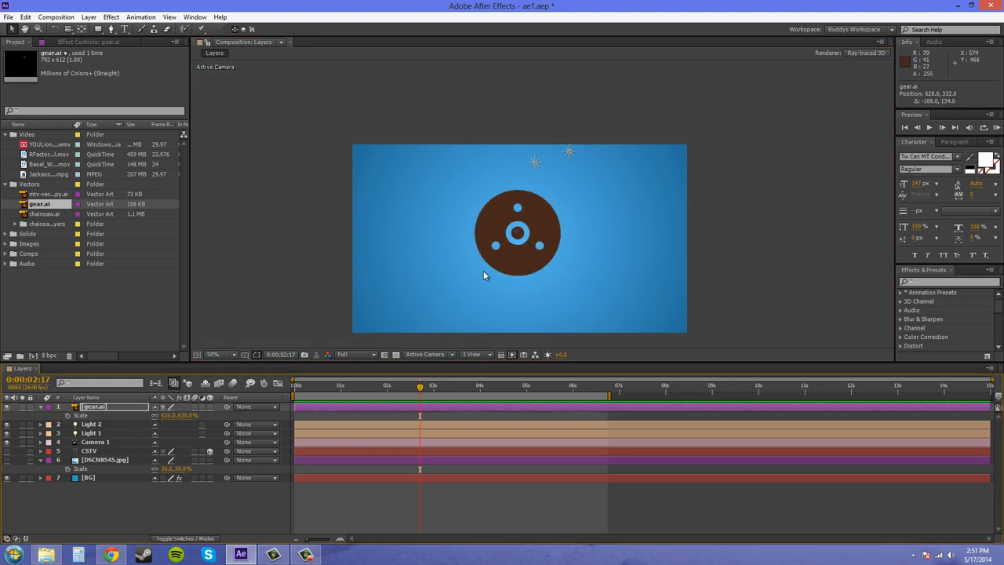
click(220, 353)
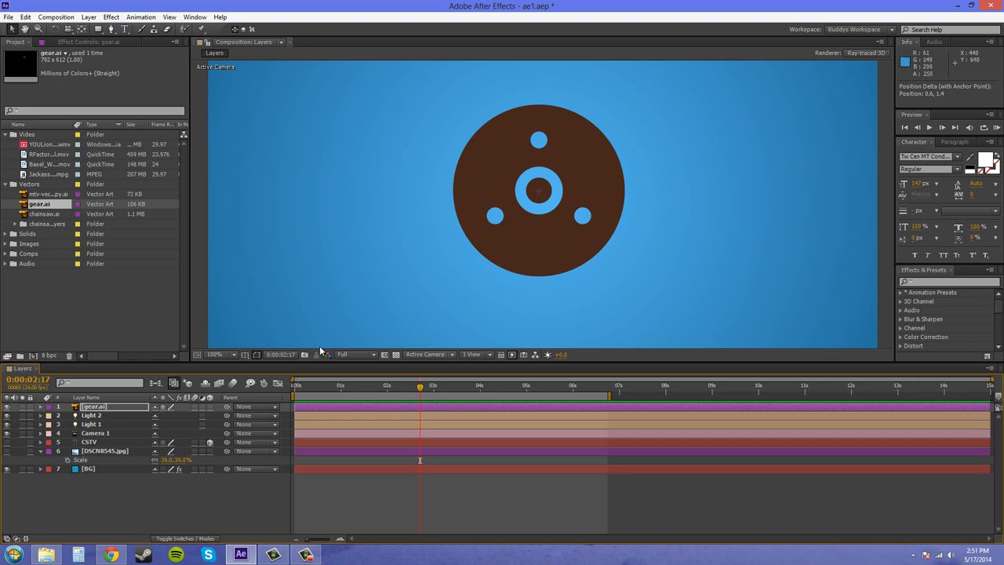
Step: Check the scene from the Top view, then switch the 3D view to Camera 1
click(427, 354)
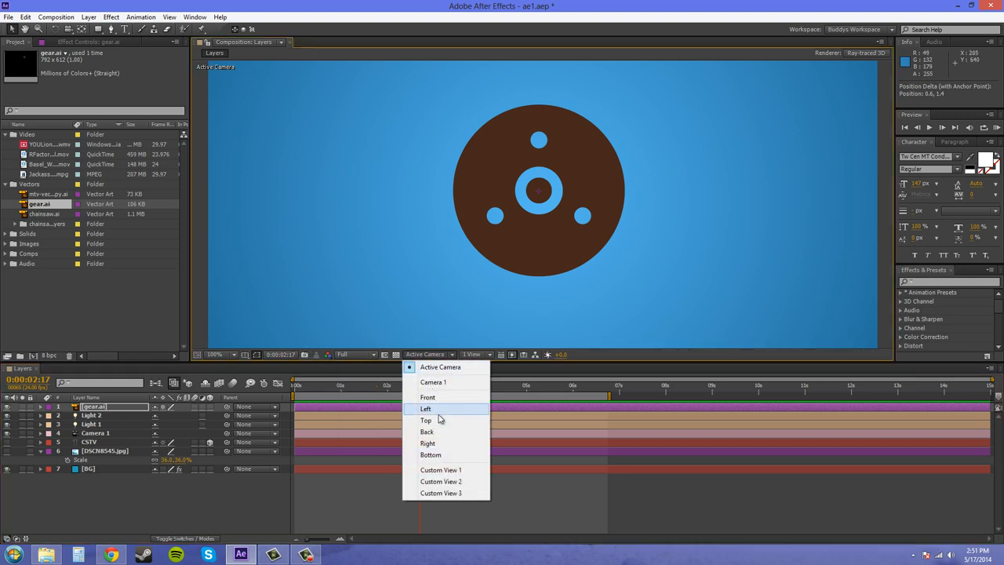
click(425, 419)
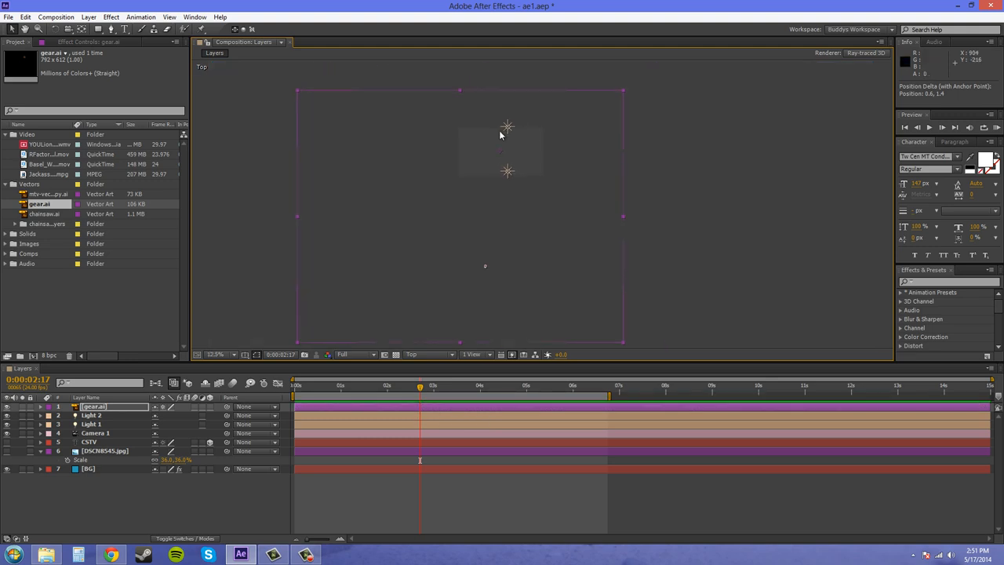
mouse_move(483, 271)
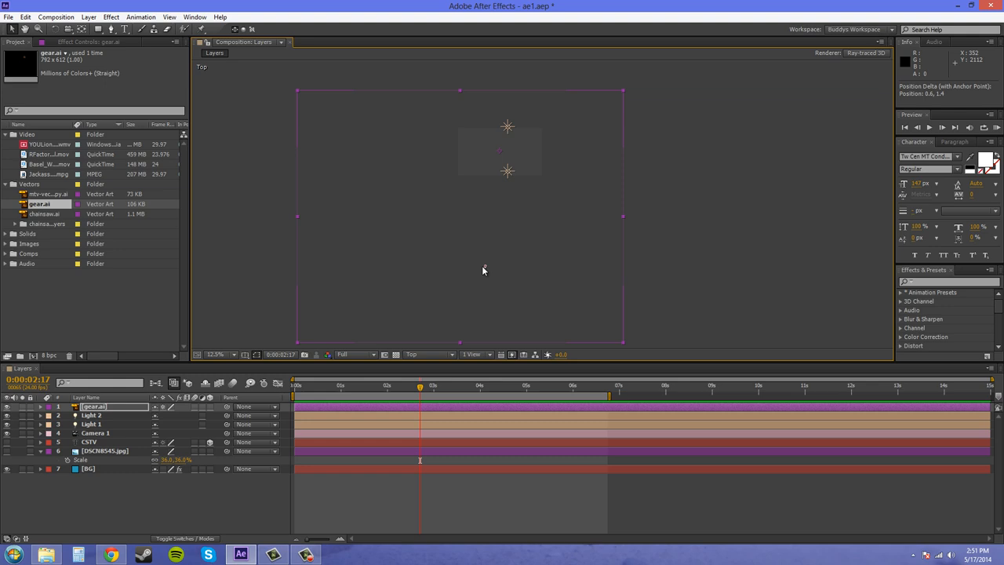
mouse_move(135, 426)
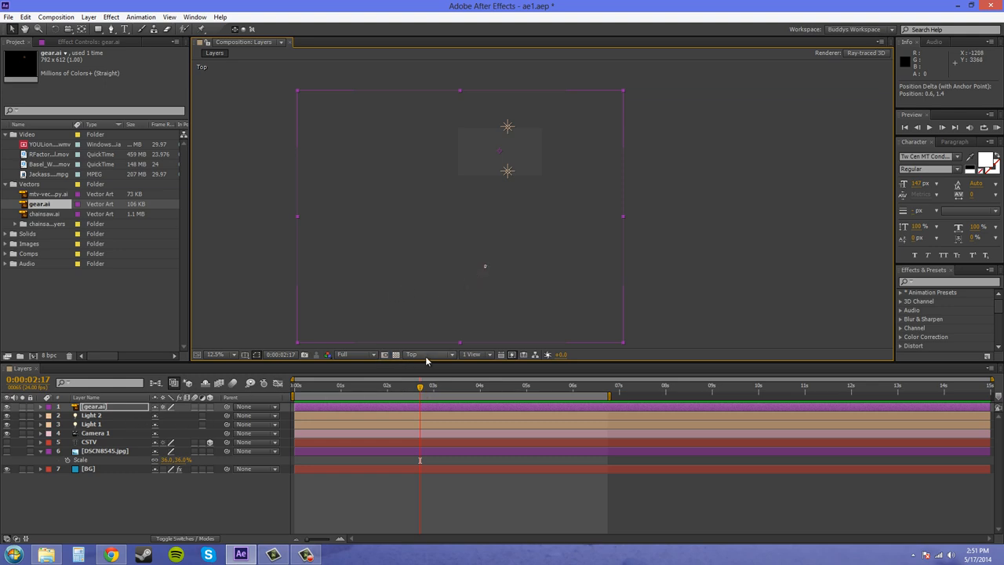
click(424, 354)
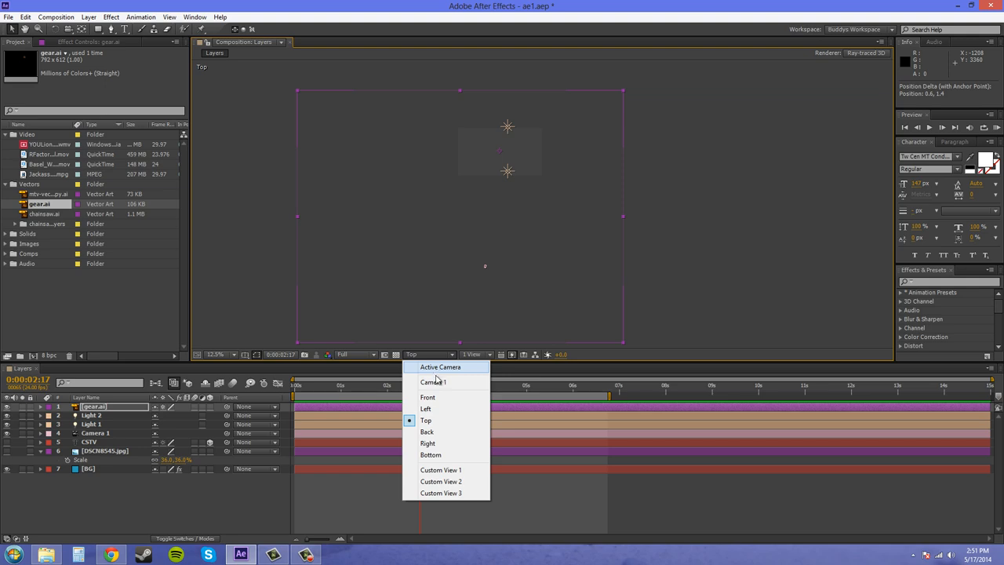
click(433, 381)
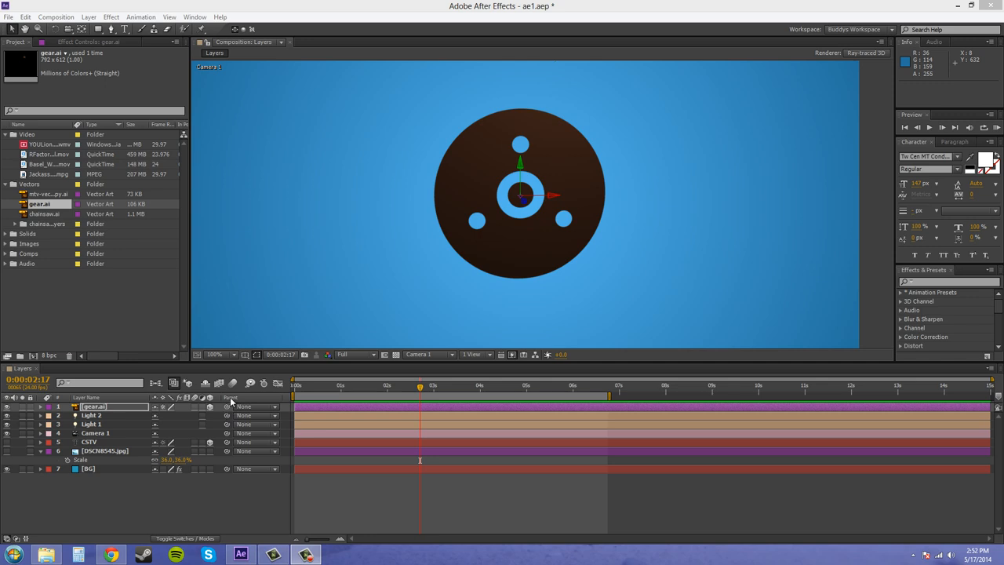
mouse_move(205, 415)
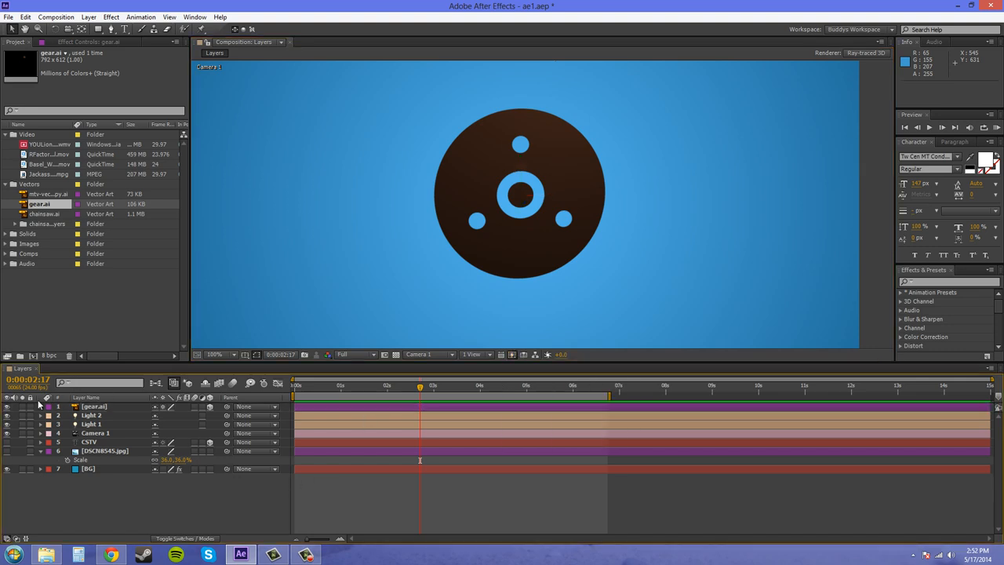
mouse_move(43, 411)
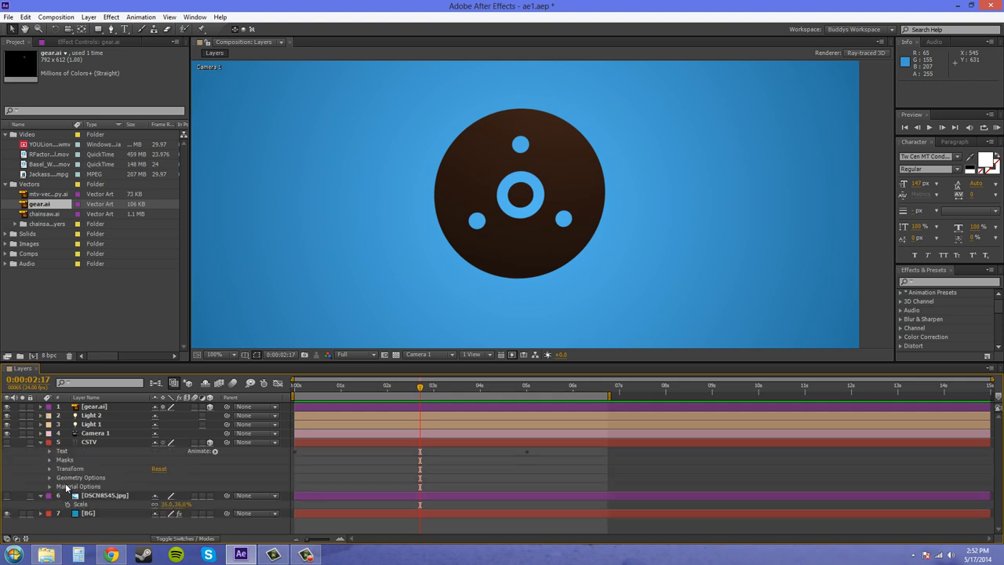
click(51, 477)
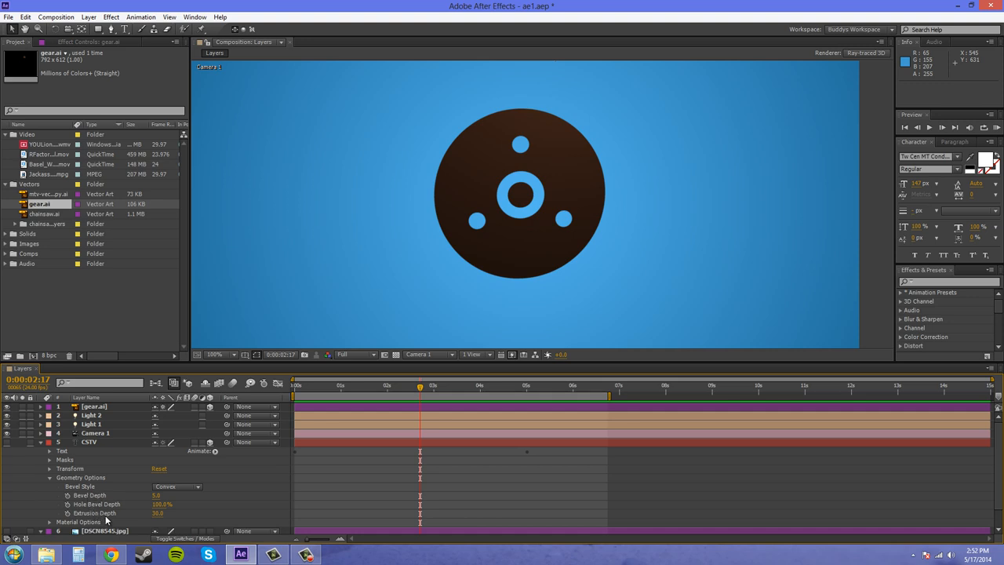
mouse_move(101, 500)
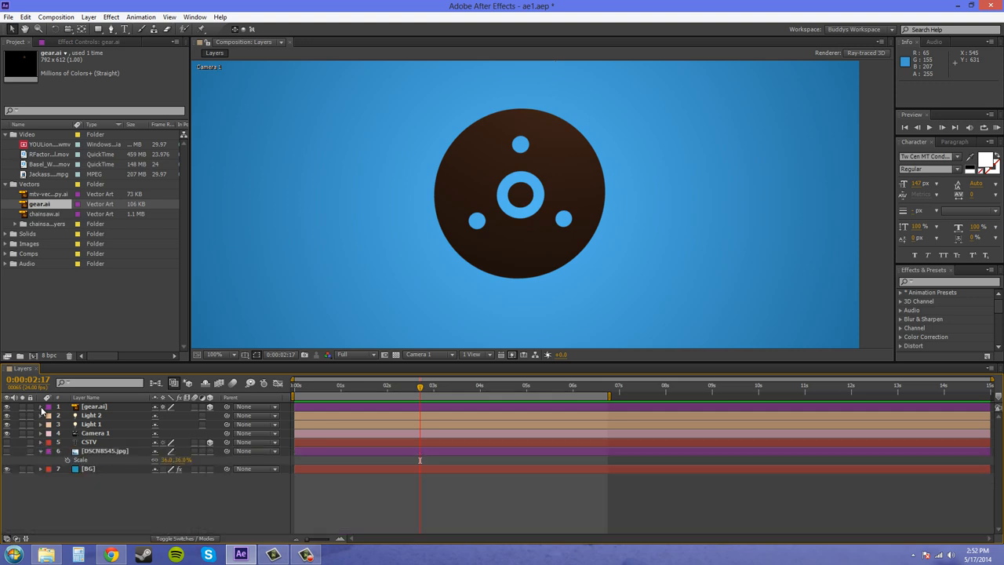
click(40, 407)
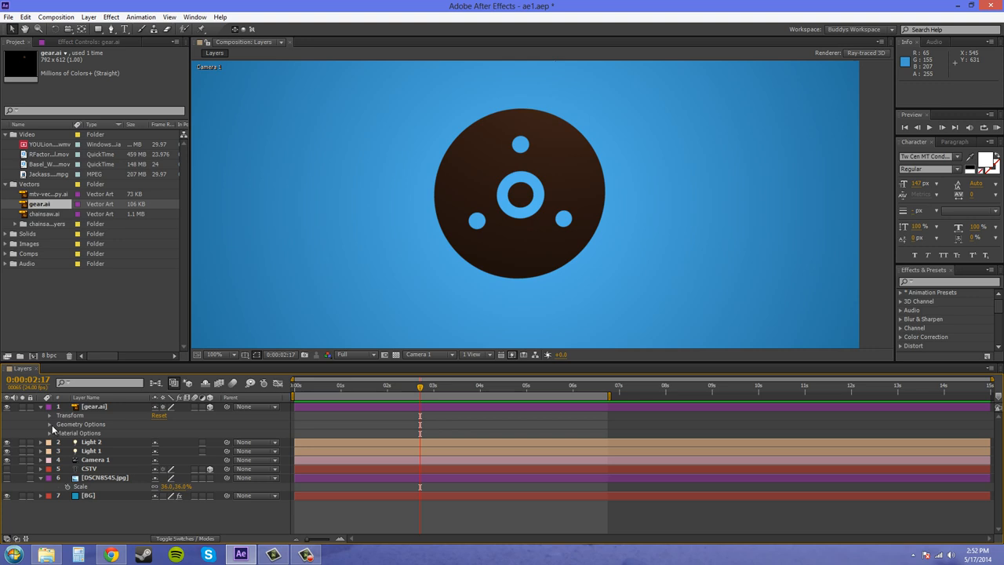
click(50, 424)
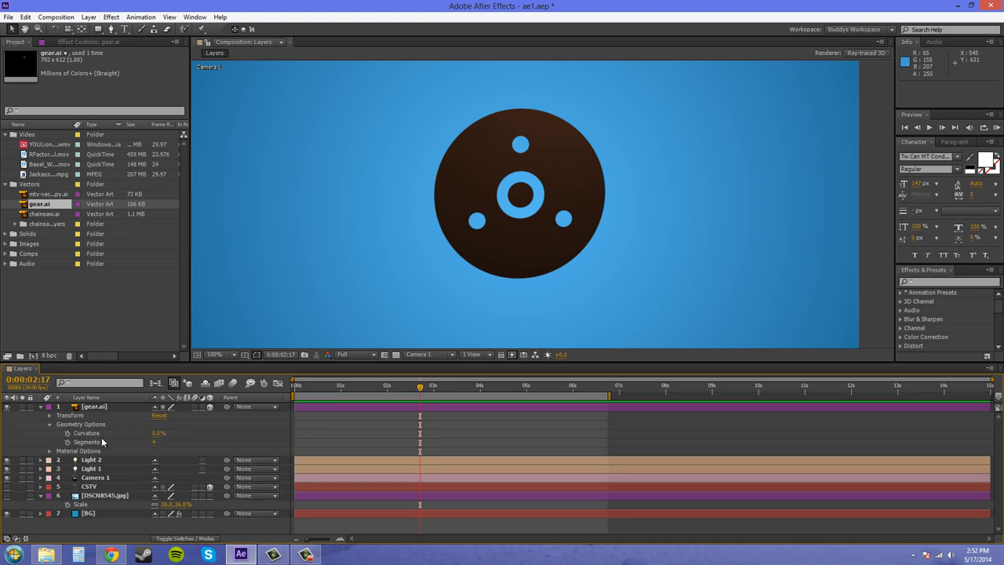
mouse_move(166, 451)
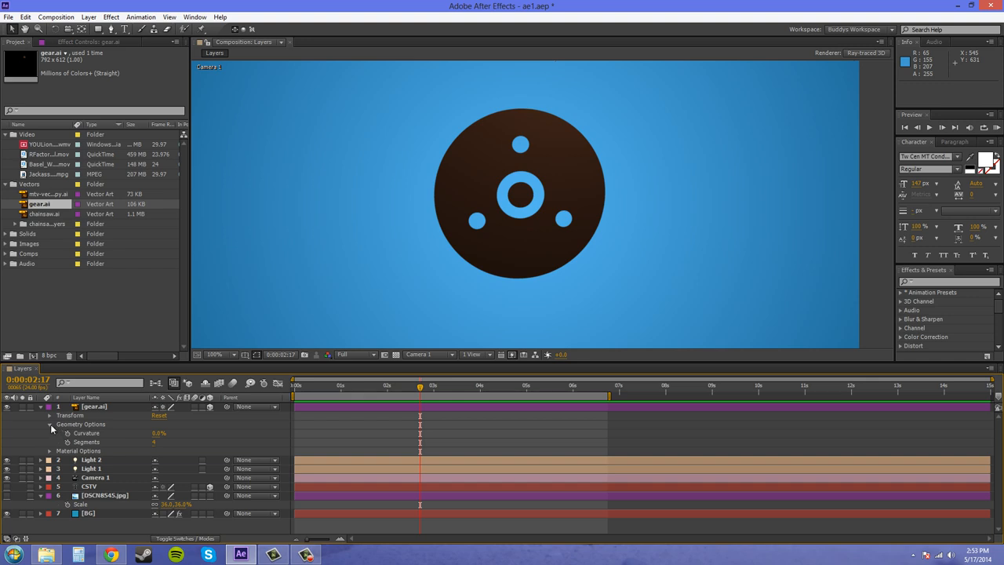
click(49, 424)
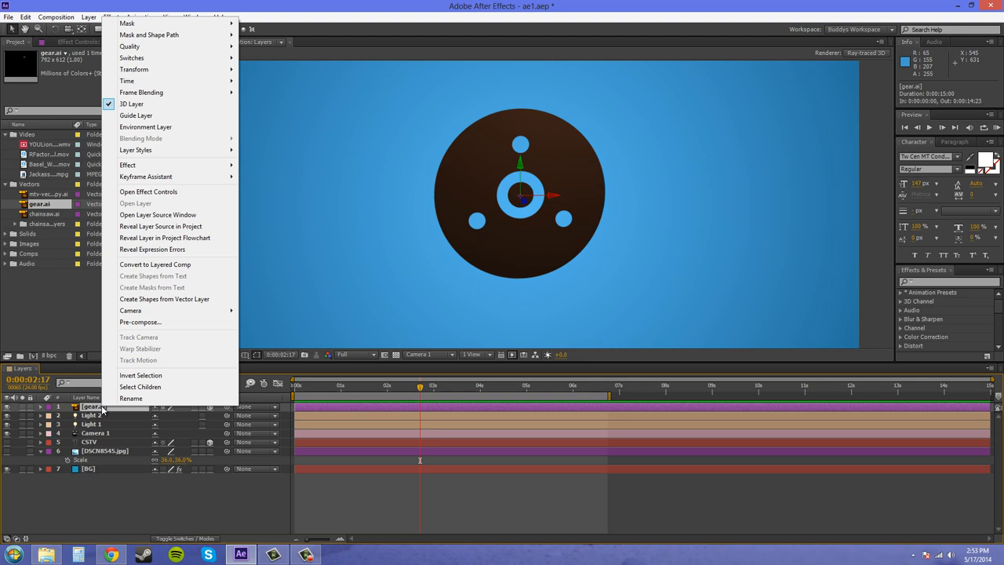
mouse_move(139, 321)
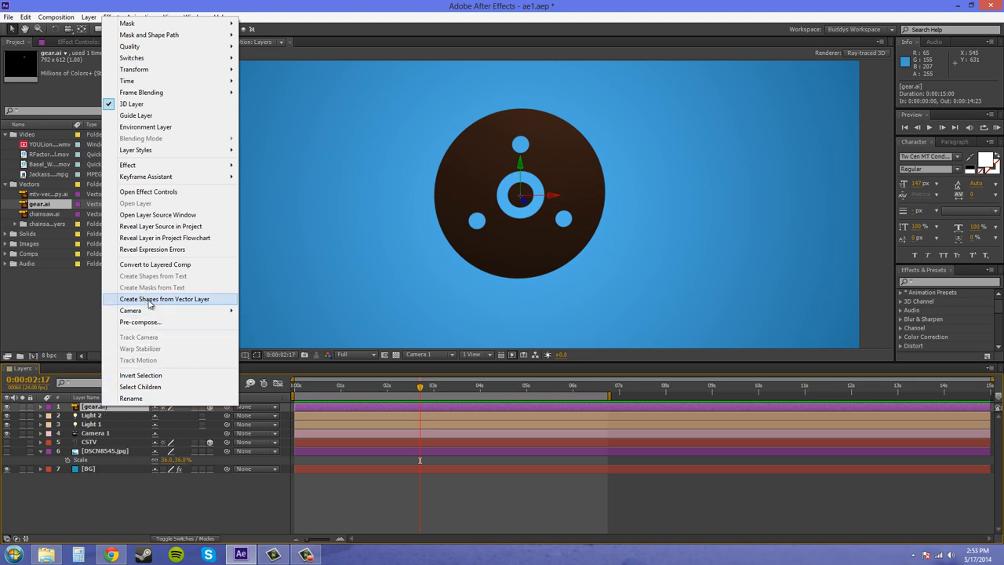
Step: Convert gear.ai into the 'gear Outlines' shape layer with Create Shapes from Vector Layer
click(164, 299)
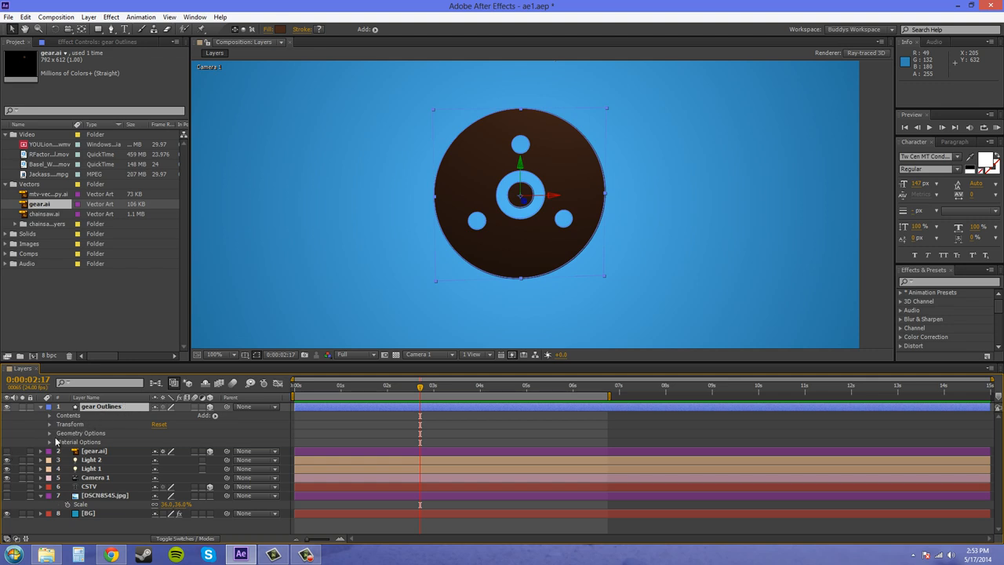
mouse_move(210, 412)
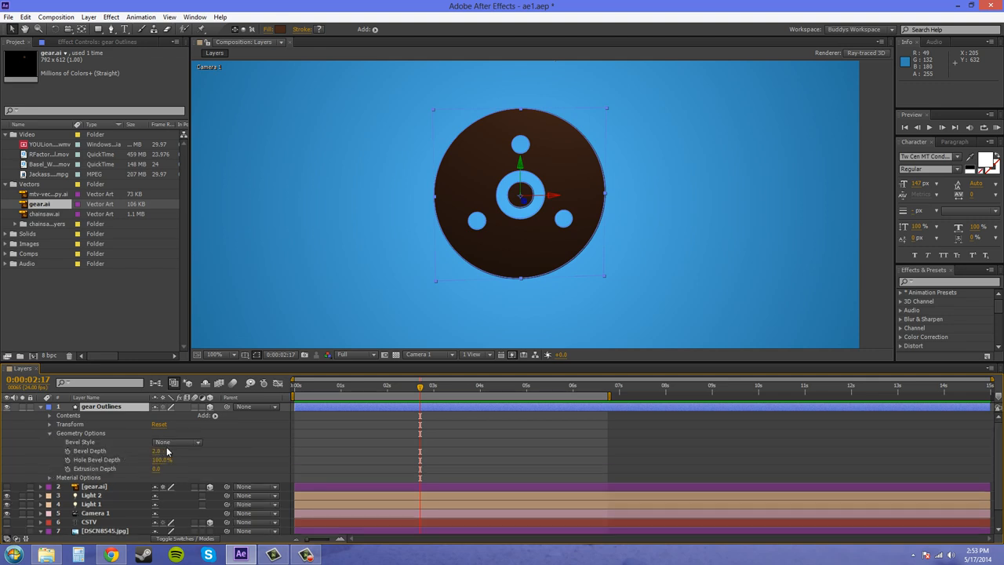
Step: Set the gear Outlines Geometry Options Bevel Style to Angular
click(176, 441)
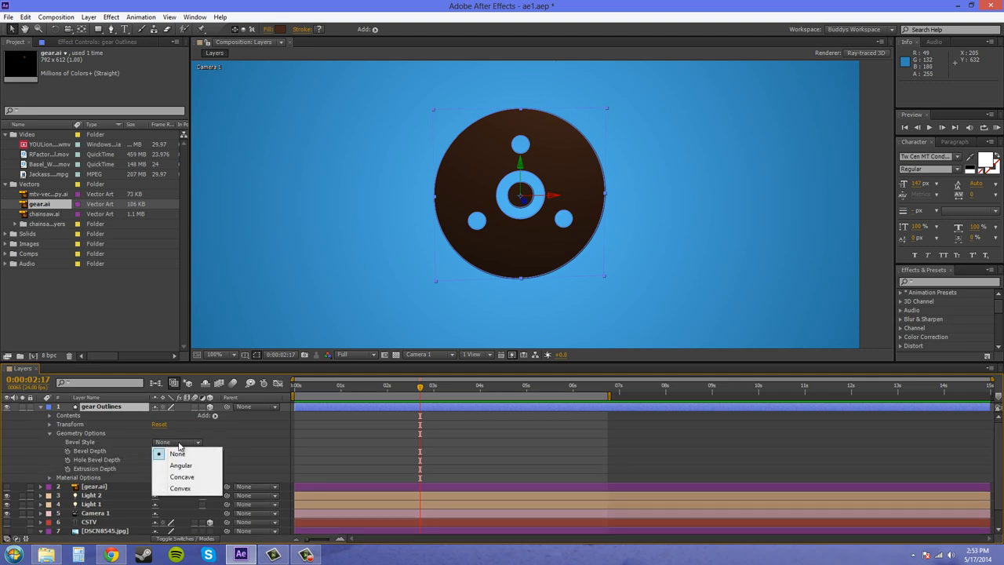
click(181, 465)
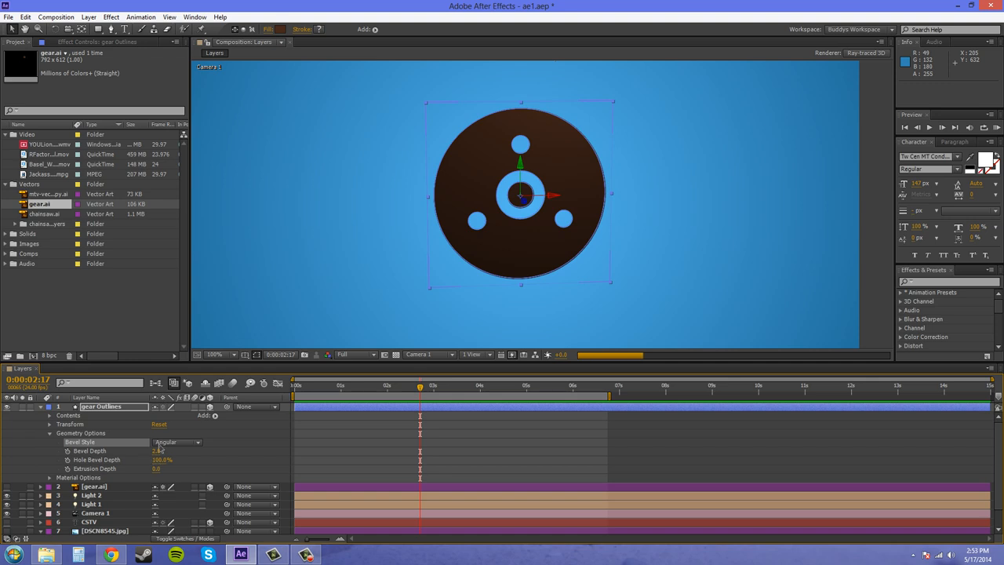
click(159, 450)
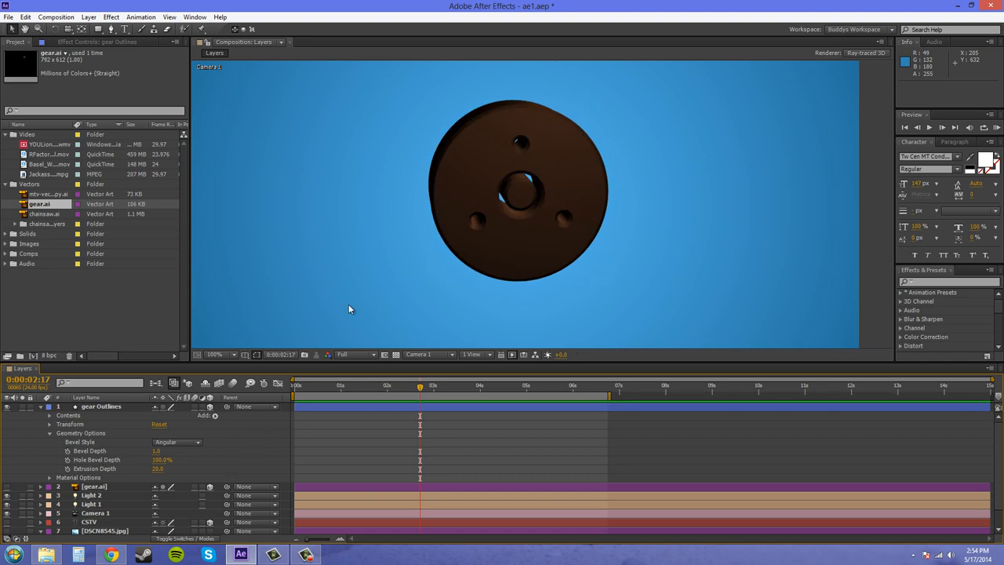
mouse_move(251, 139)
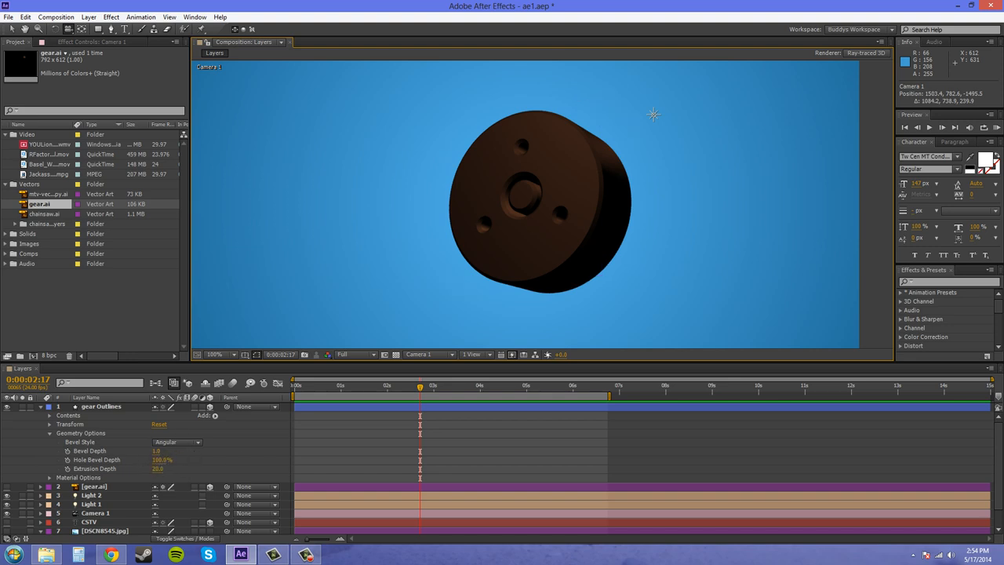
mouse_move(746, 278)
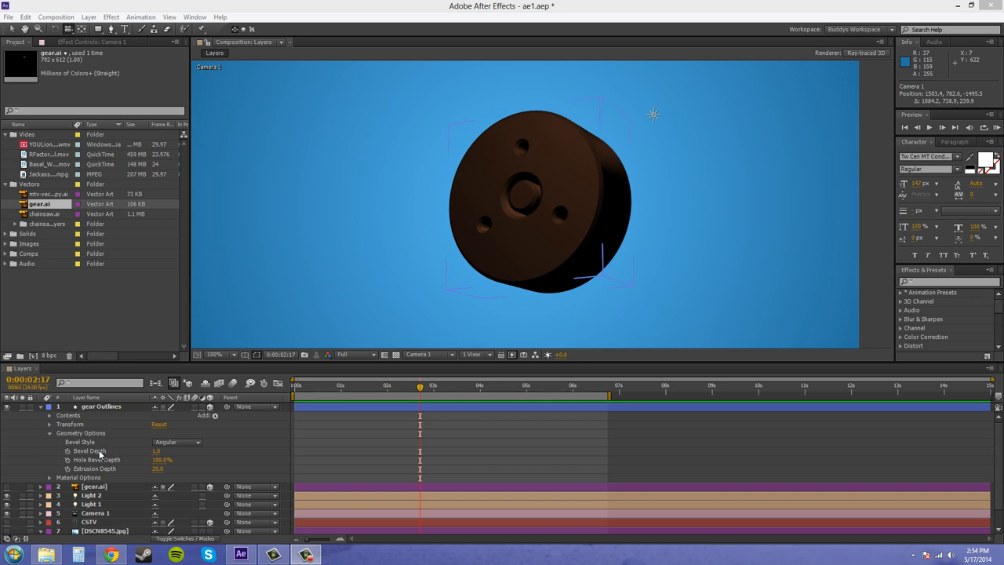
mouse_move(100, 455)
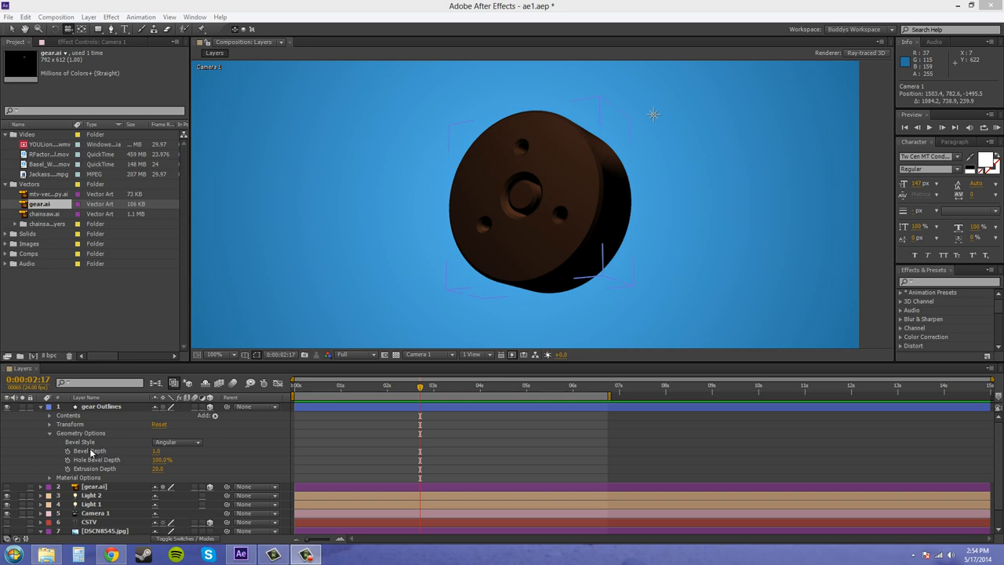
Step: Set the gear's Bevel Style to None and switch previews to Fast Draft
click(176, 442)
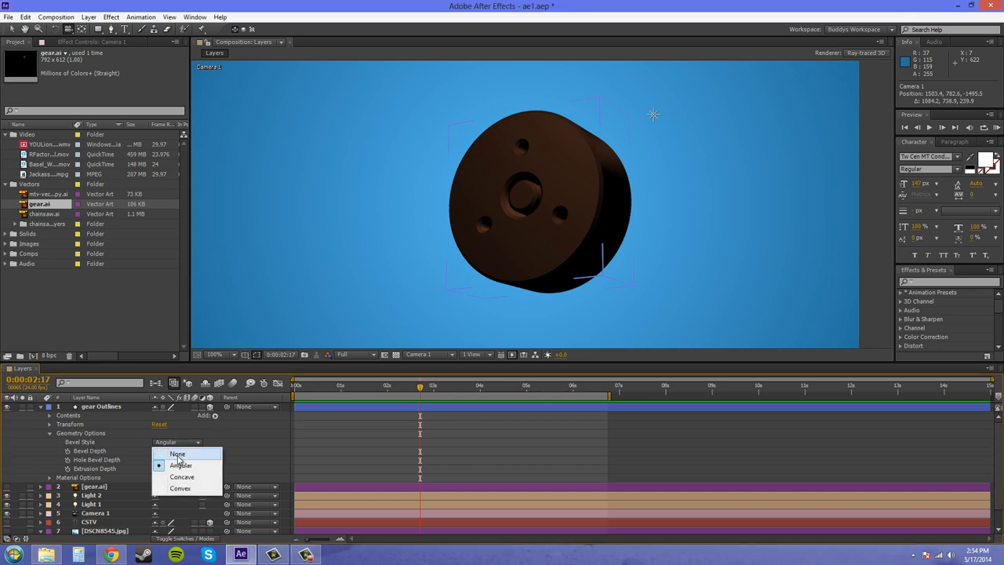
click(177, 453)
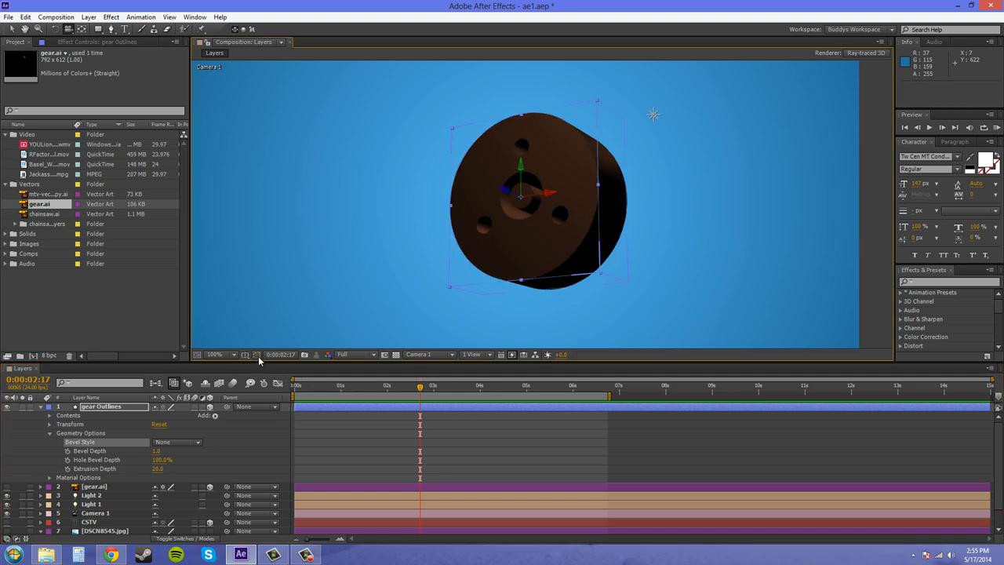
mouse_move(301, 355)
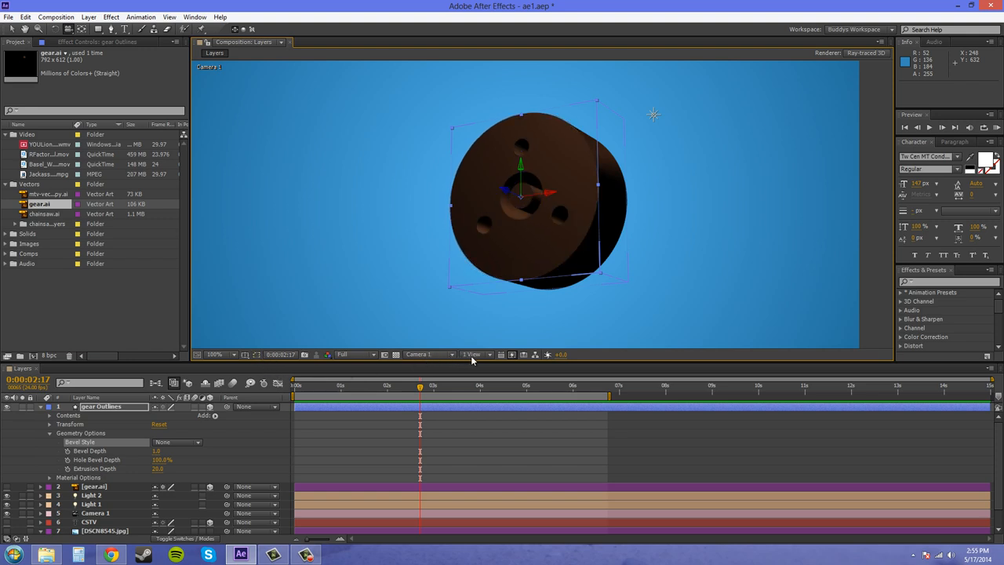
click(510, 354)
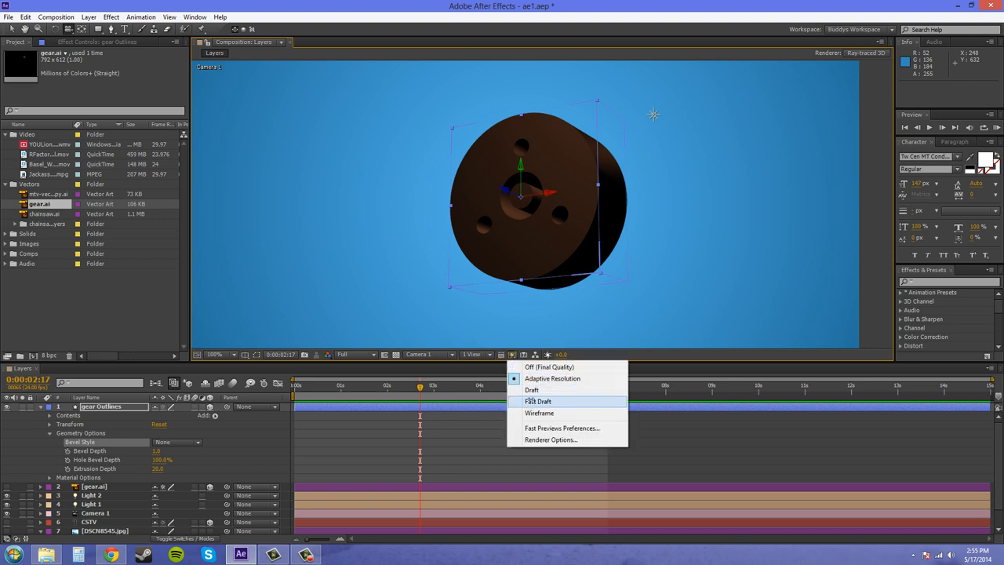
click(538, 401)
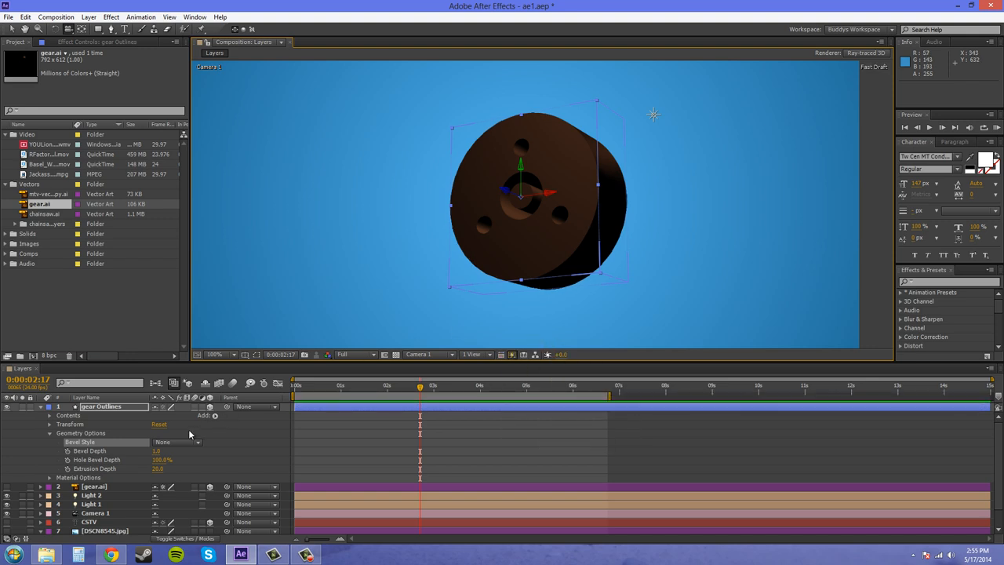
Step: Cycle the gear's Bevel Style through Angular and Concave, ending on Convex
click(177, 441)
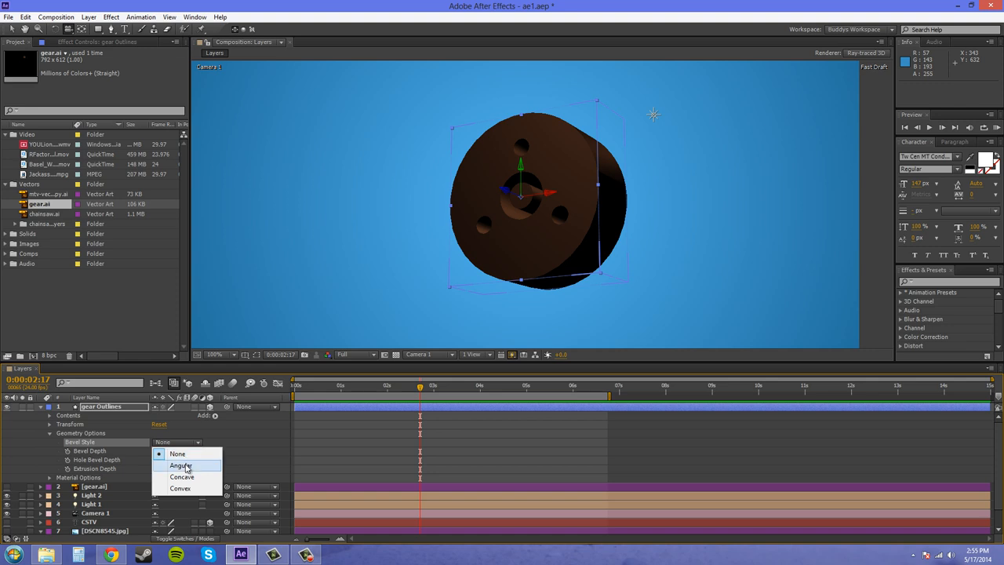
click(181, 465)
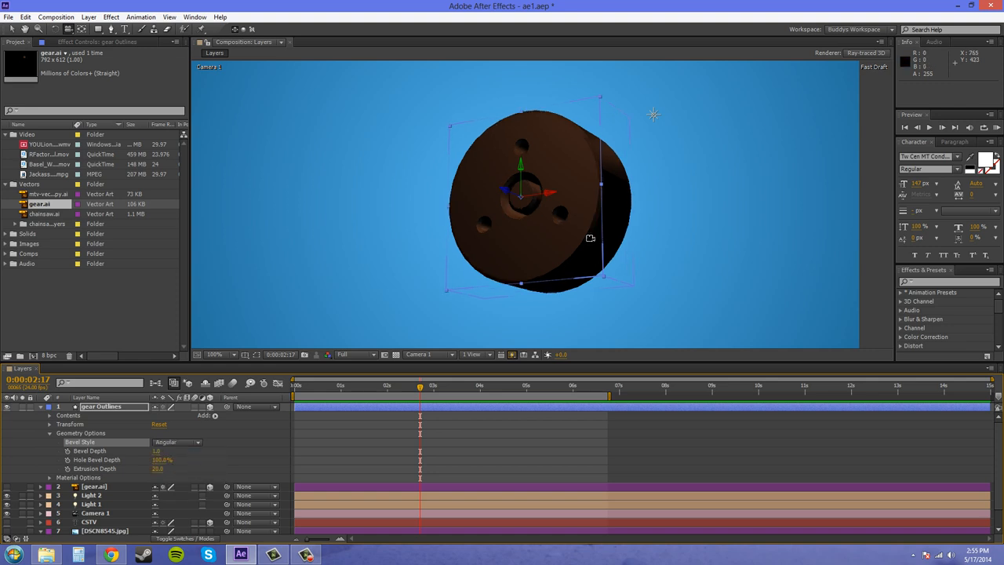
mouse_move(483, 229)
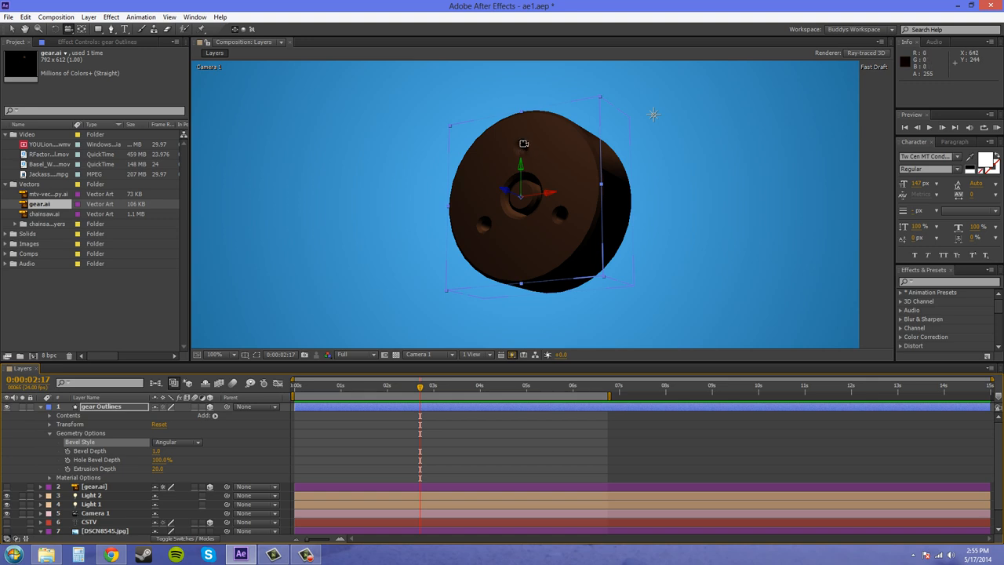
click(176, 442)
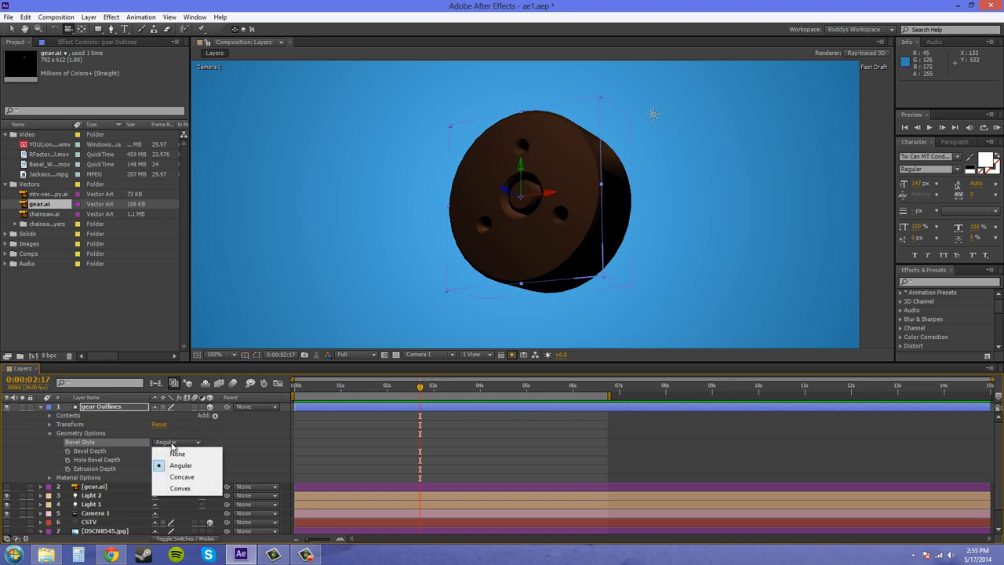
click(182, 476)
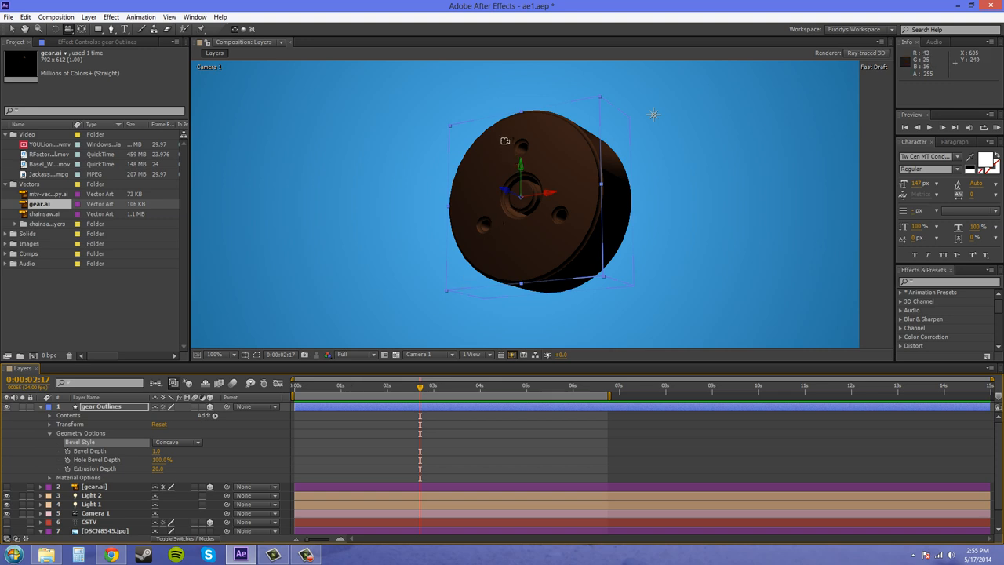
mouse_move(692, 117)
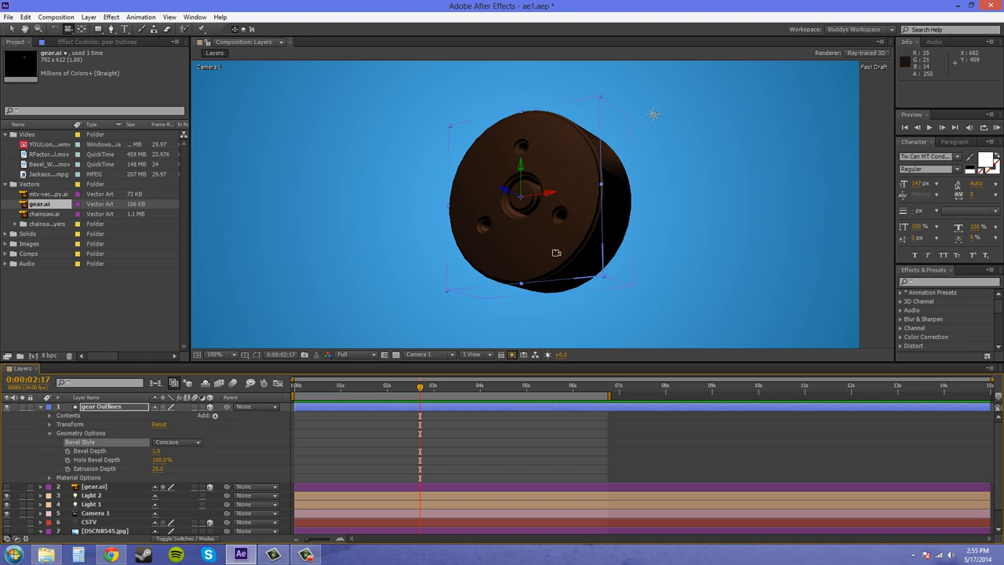
mouse_move(575, 246)
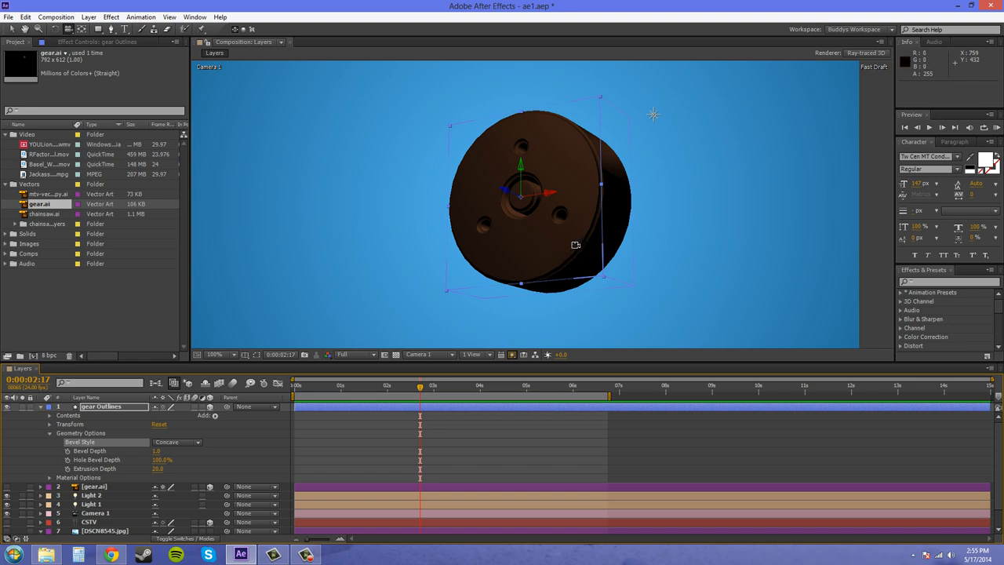
click(176, 442)
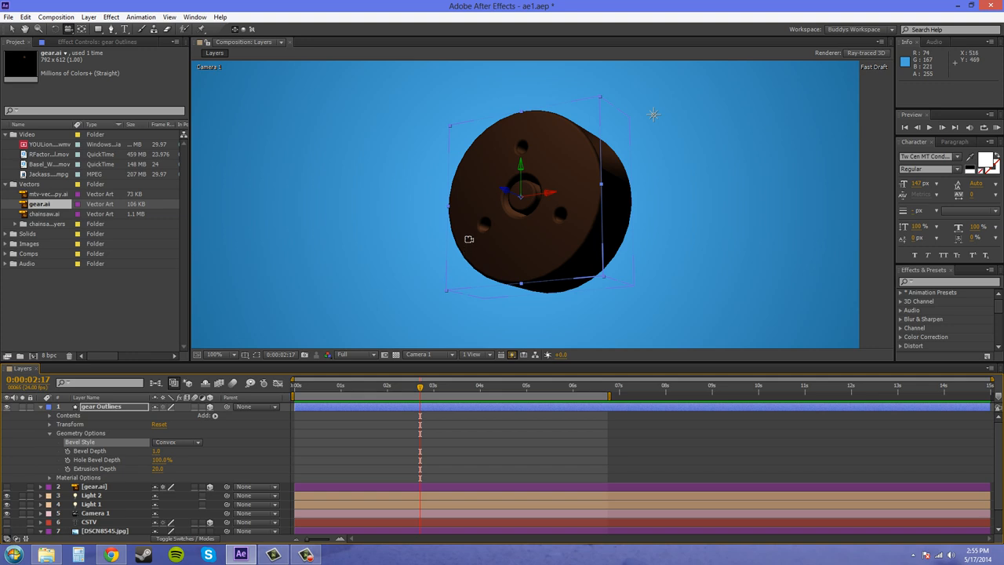
mouse_move(509, 159)
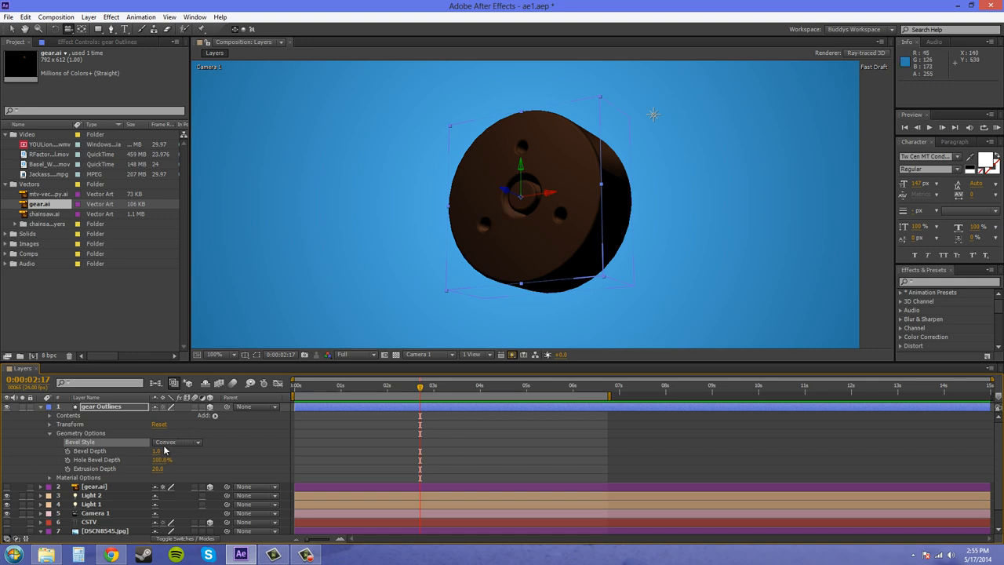
Step: Raise the gear's convex Bevel Depth from 1.0 to 5.0
click(161, 450)
text(5)
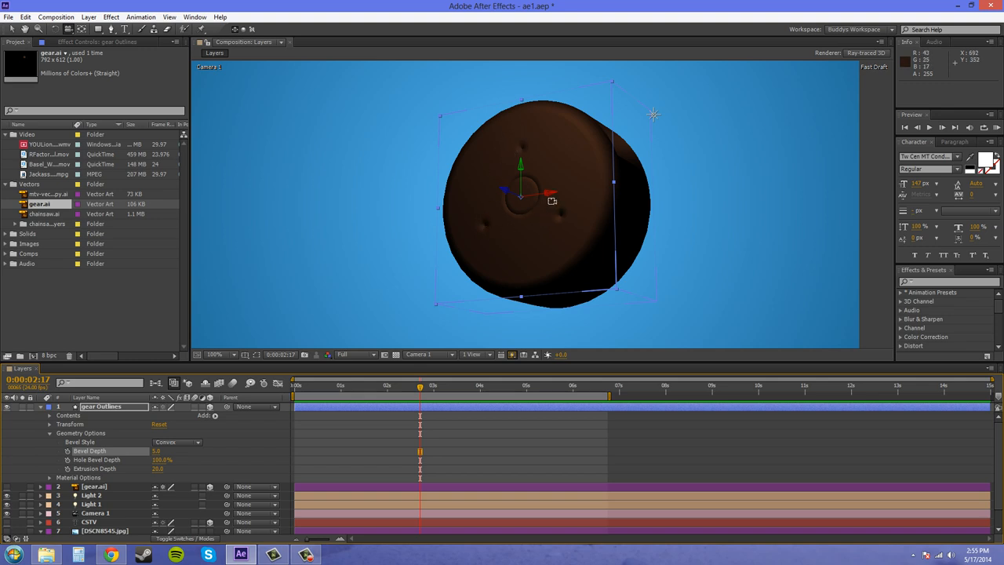
mouse_move(579, 147)
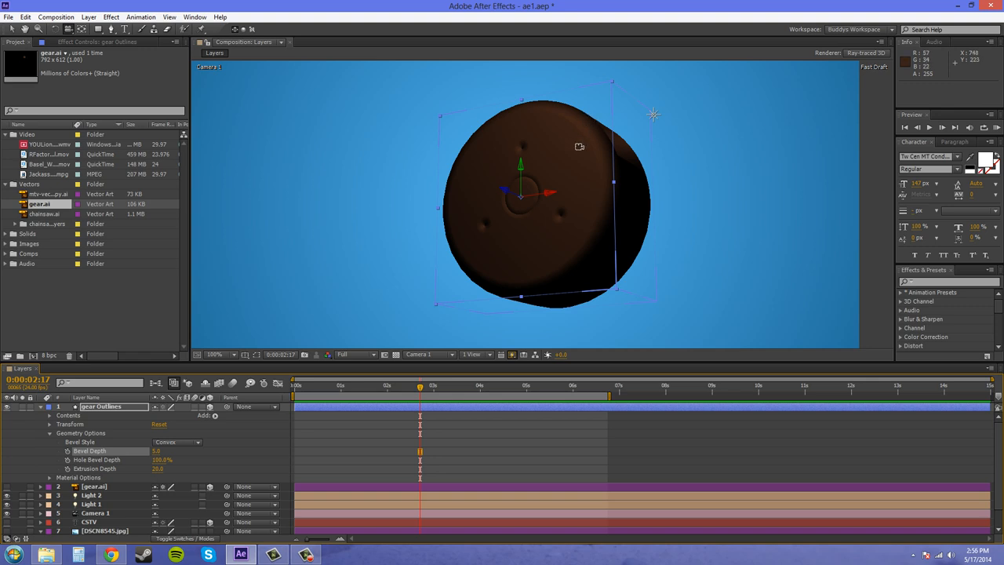
mouse_move(606, 149)
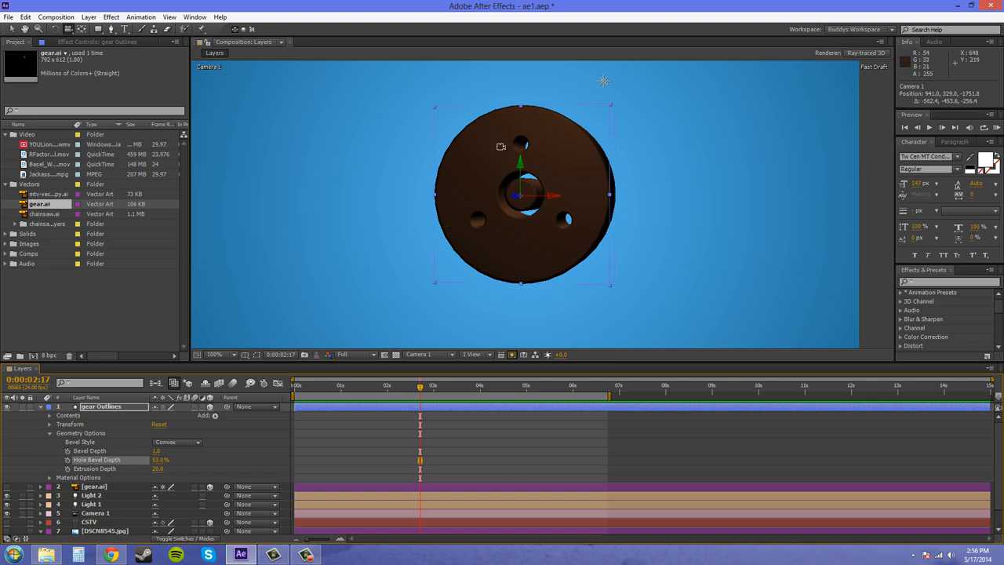
Step: Lower the gear's Hole Bevel Depth to 27%
double_click(161, 451)
text(3)
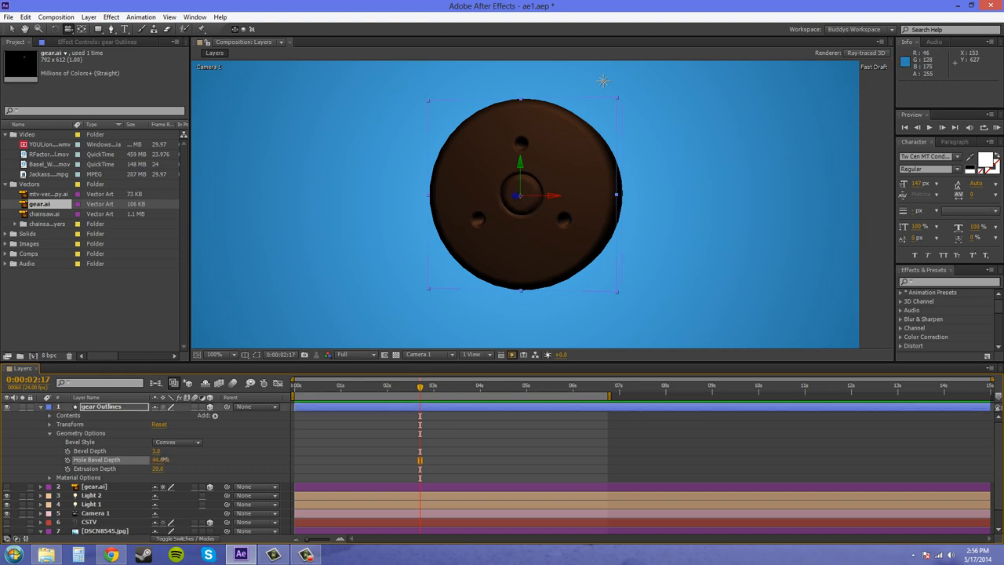
drag(161, 459, 201, 460)
text(10)
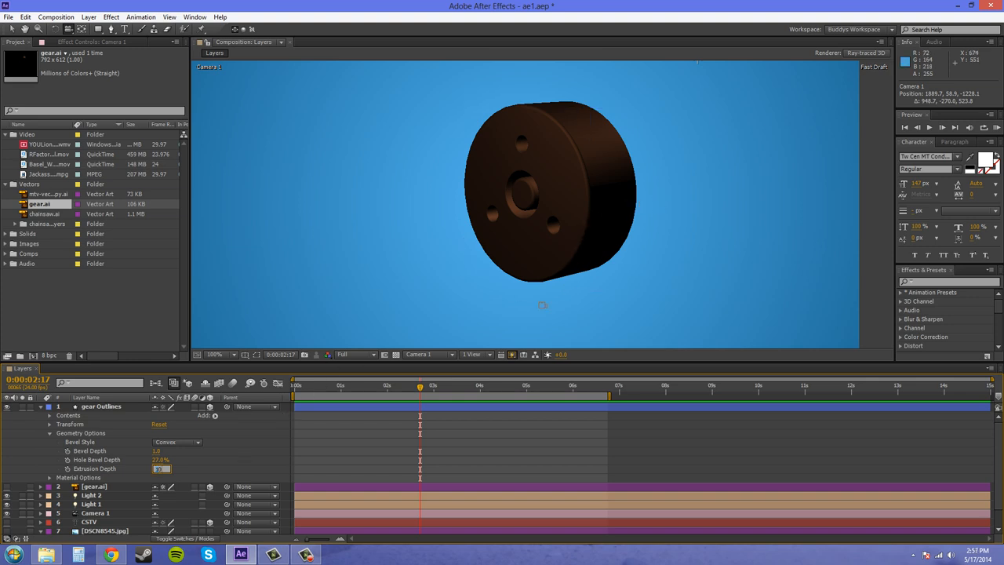
Step: Set the gear's Extrusion Depth to 30 and orbit the camera to inspect its sides
click(95, 406)
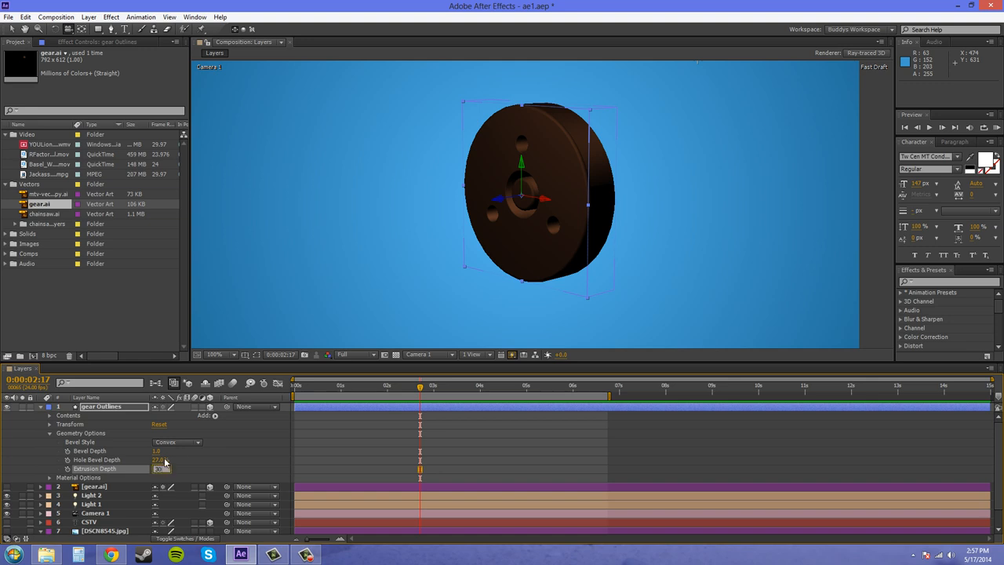
drag(161, 468, 168, 469)
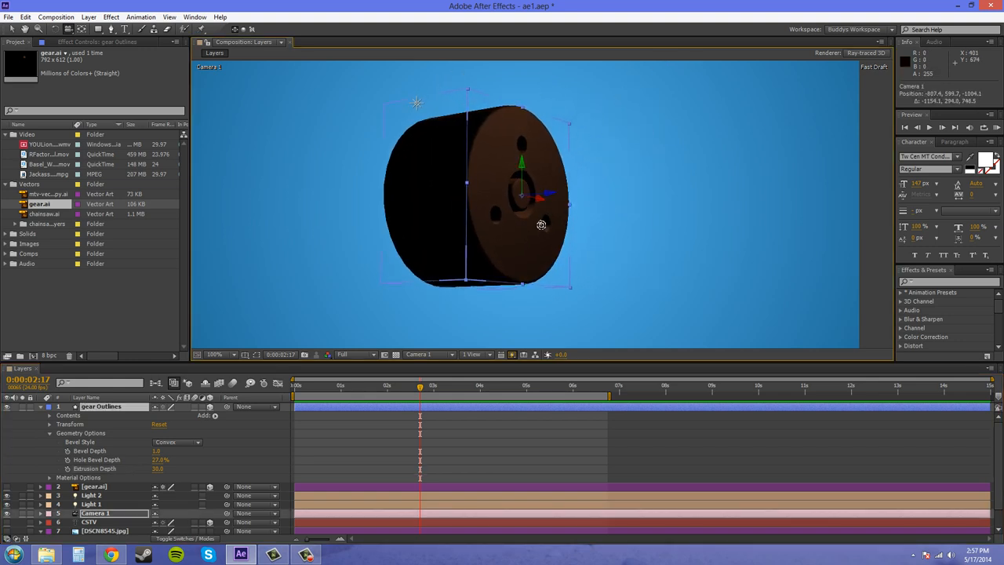
drag(541, 225, 478, 220)
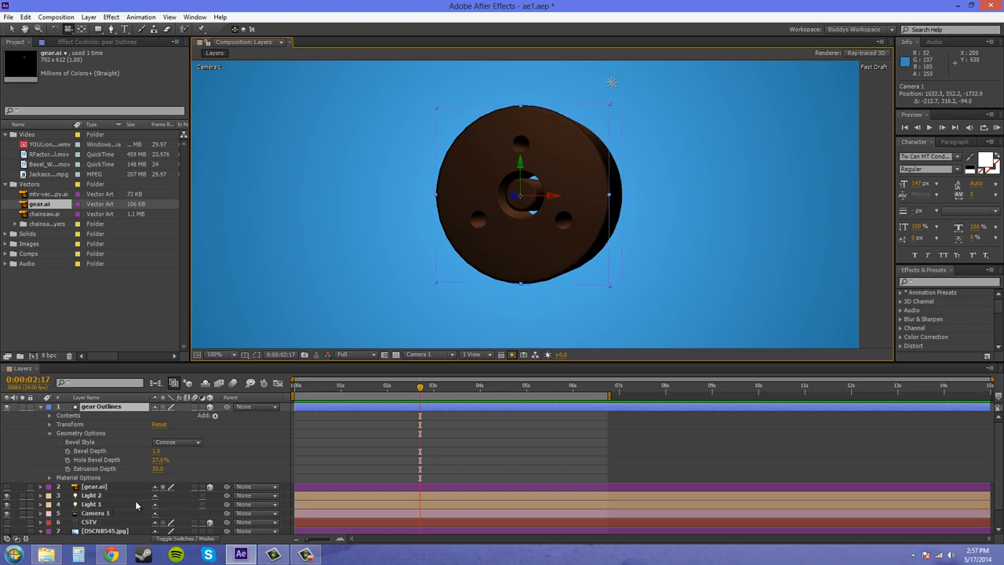
mouse_move(539, 259)
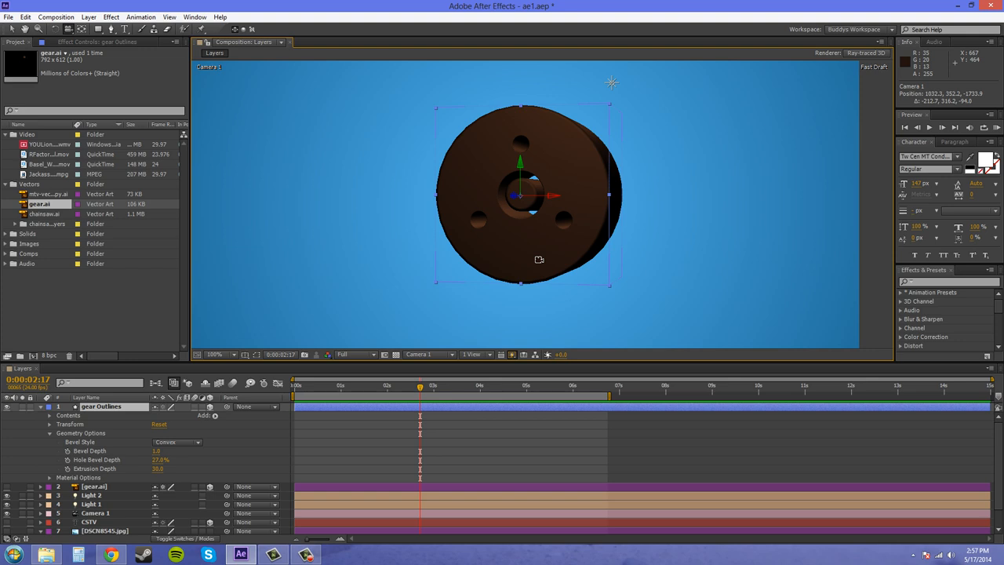
mouse_move(499, 252)
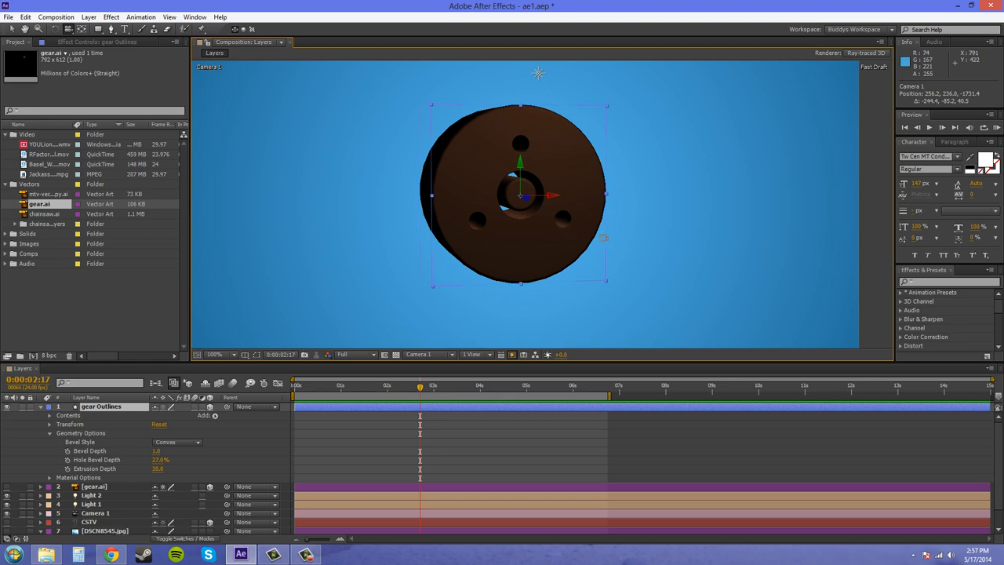
mouse_move(453, 245)
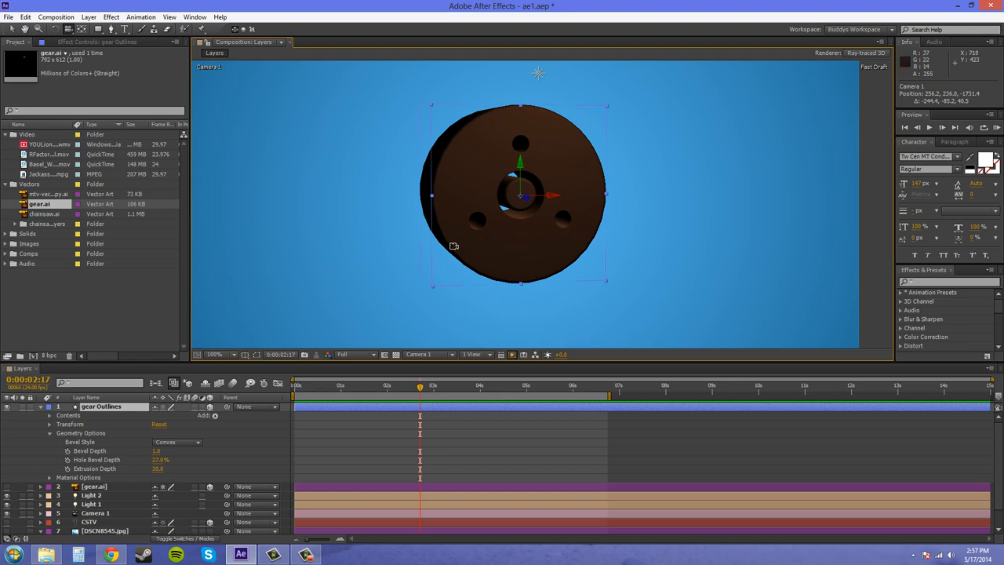